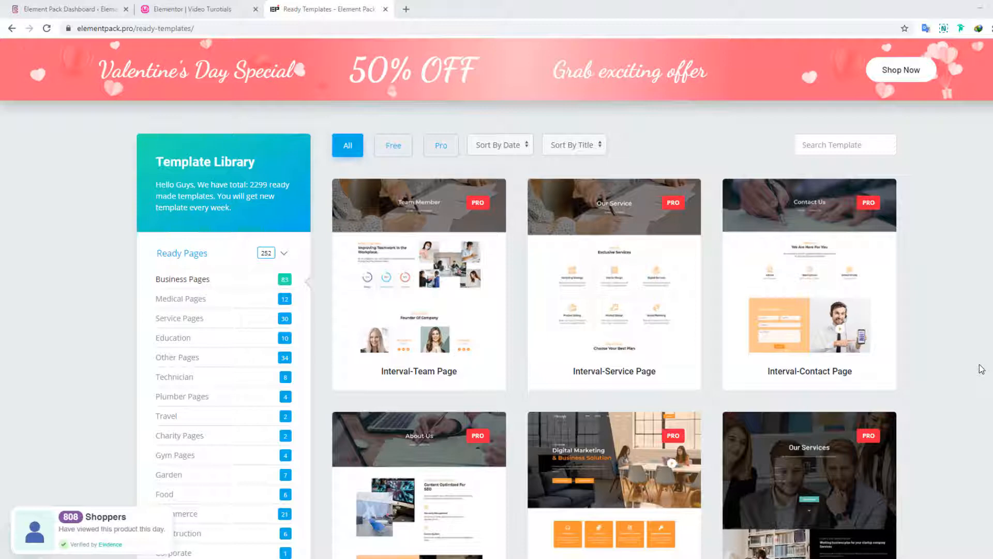
Return to the Element Pack Dashboard settings in WordPress.
scroll(down, 3)
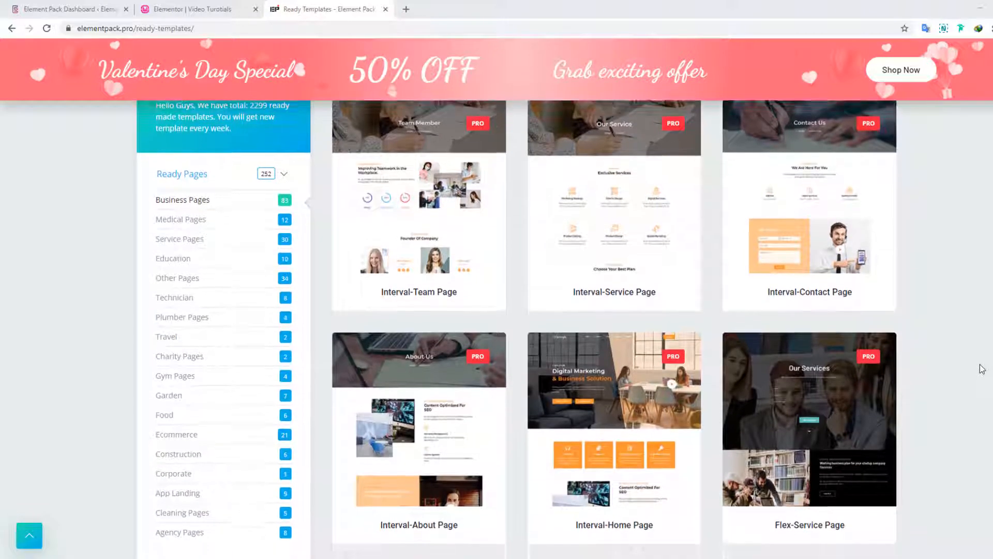
scroll(down, 3)
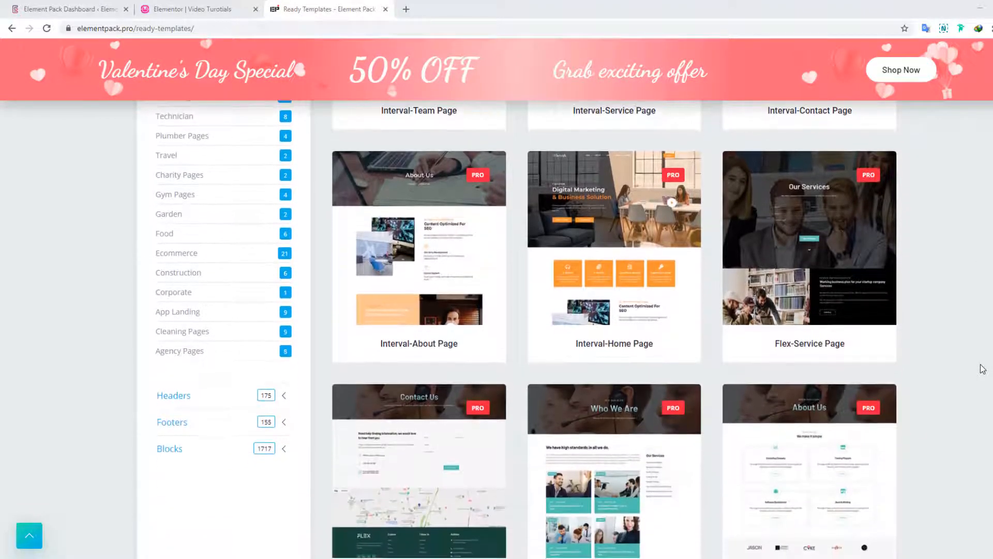
scroll(up, 3)
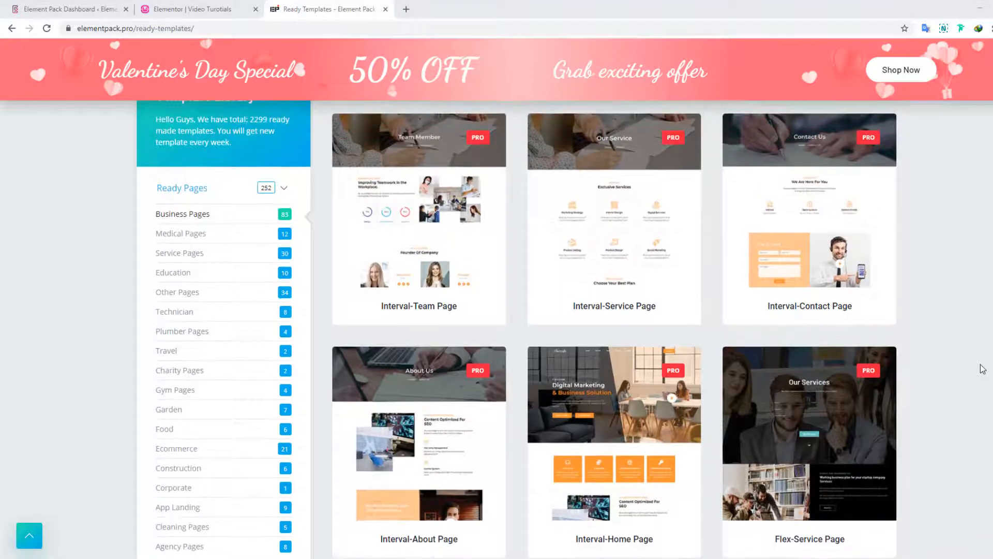
scroll(up, 3)
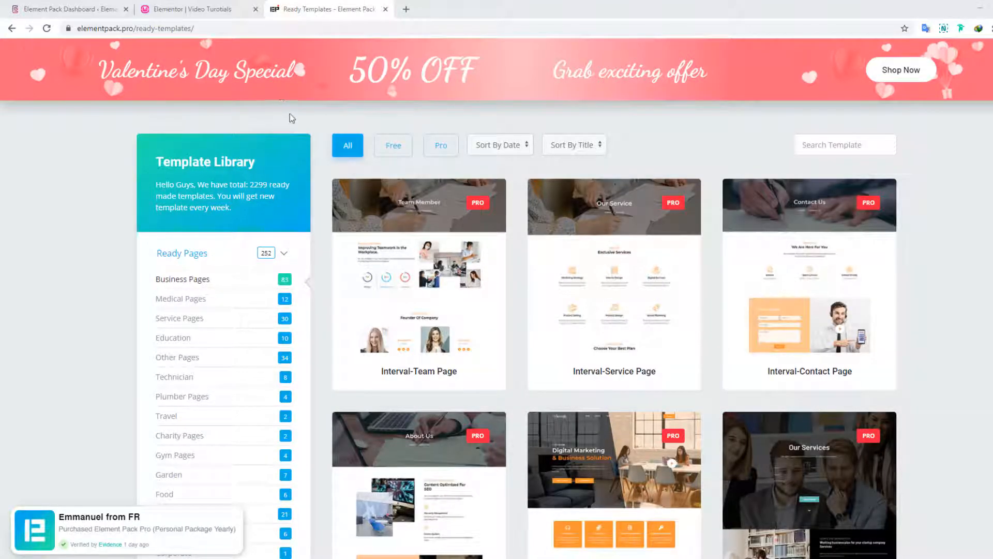
click(69, 9)
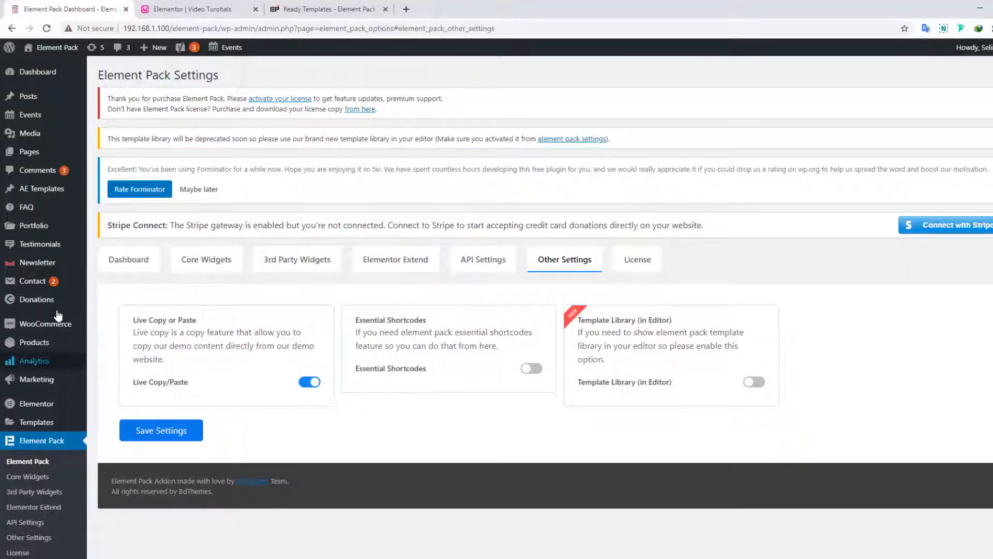
mouse_move(35, 491)
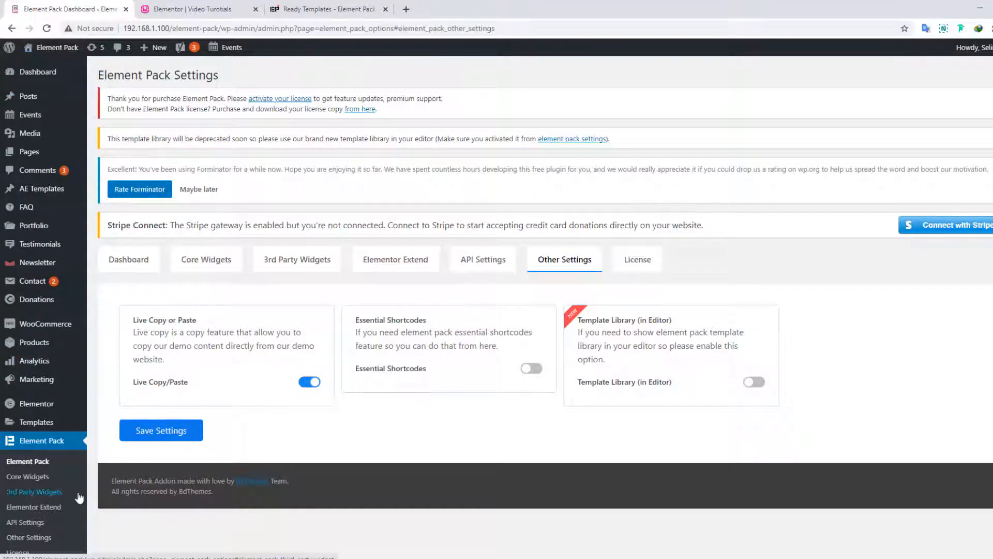
mouse_move(690, 399)
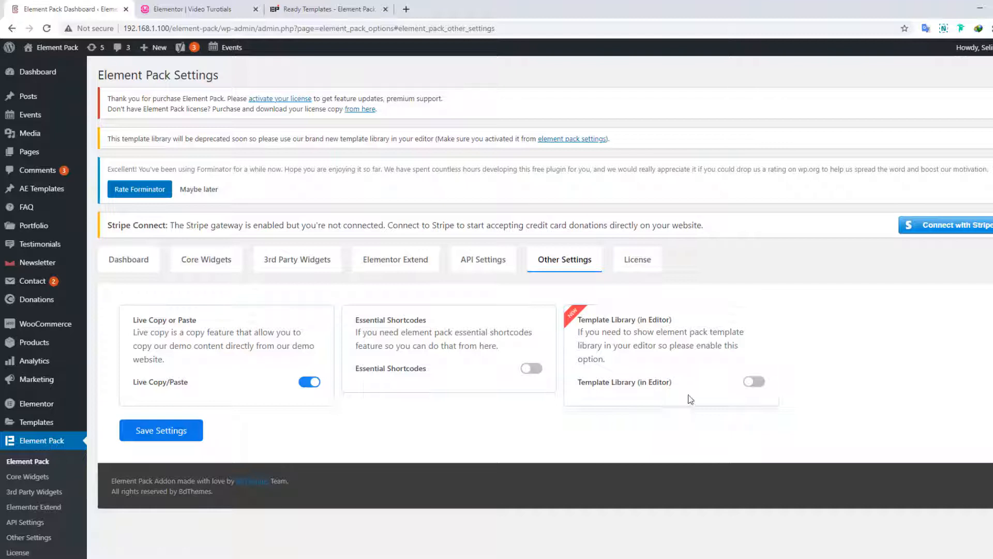
mouse_move(662, 323)
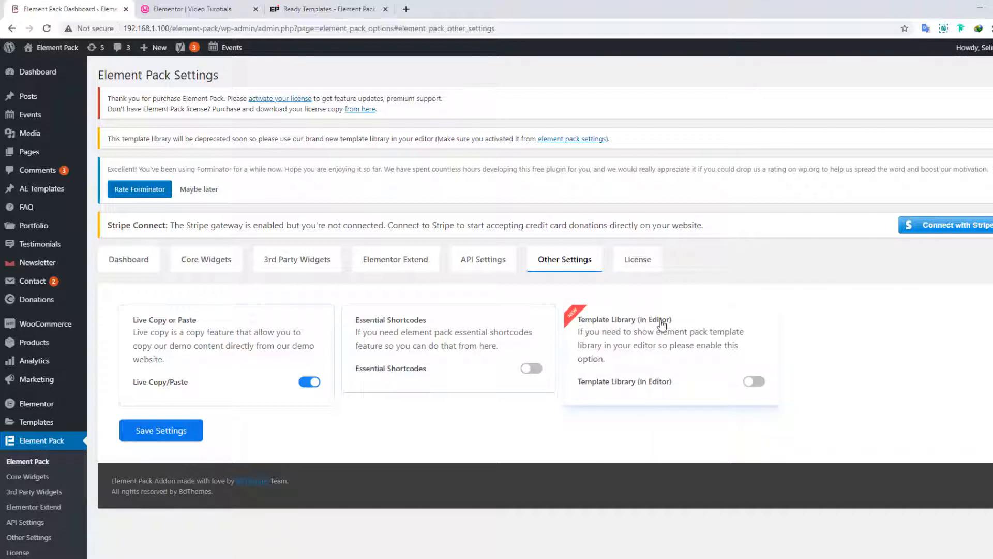
mouse_move(754, 381)
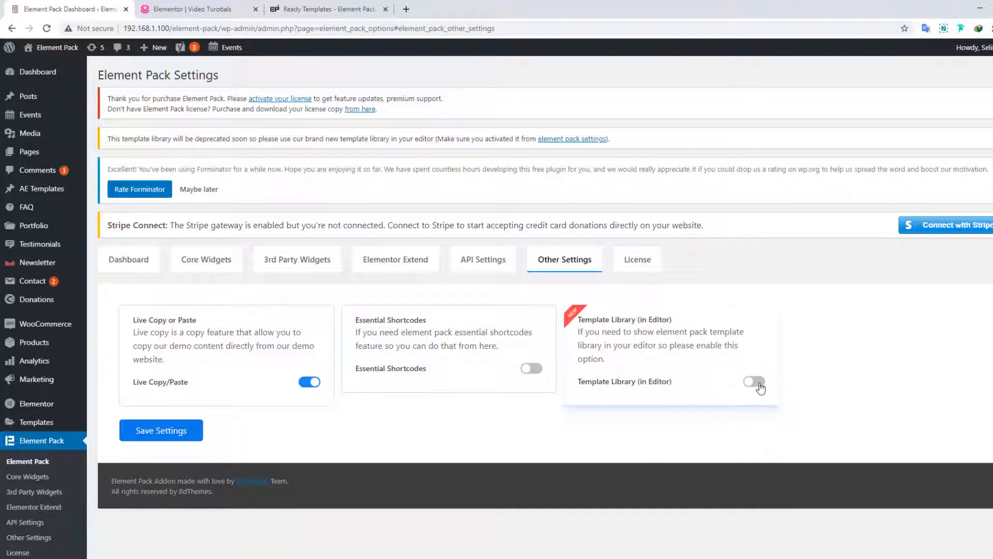
Enable the Template Library (in Editor) toggle under Other Settings and save the settings.
click(753, 382)
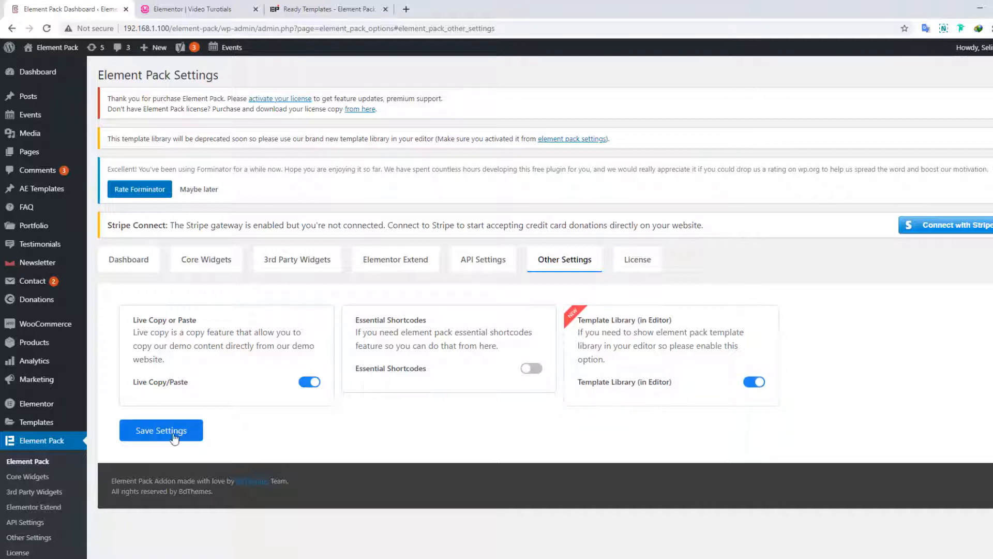
click(161, 430)
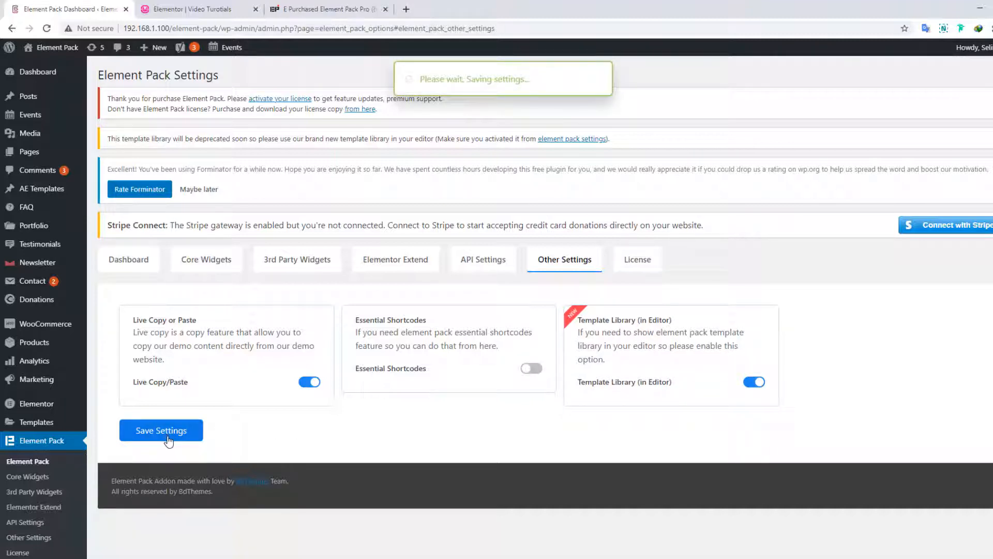
click(161, 431)
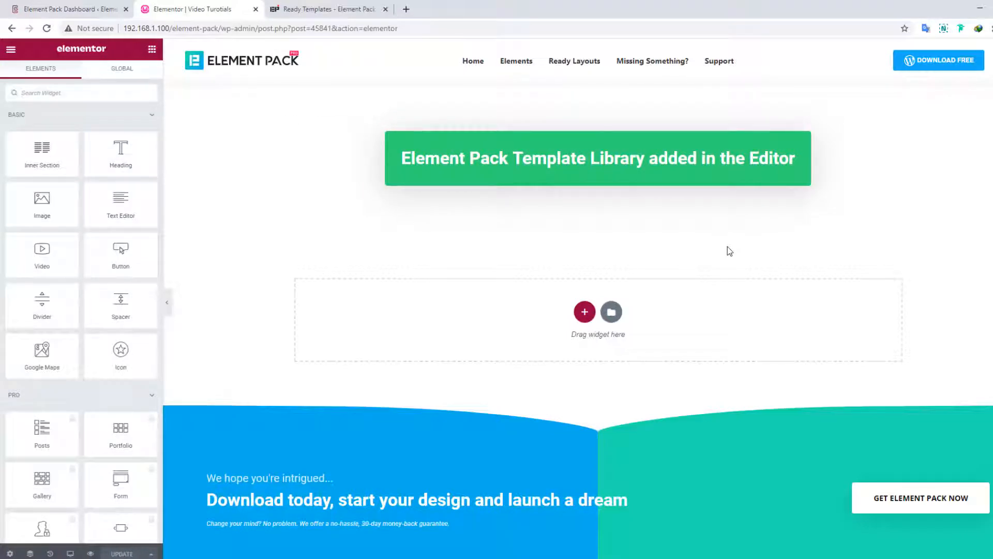
Reload the Elementor editor page so the Element Pack library icon appears.
right_click(729, 250)
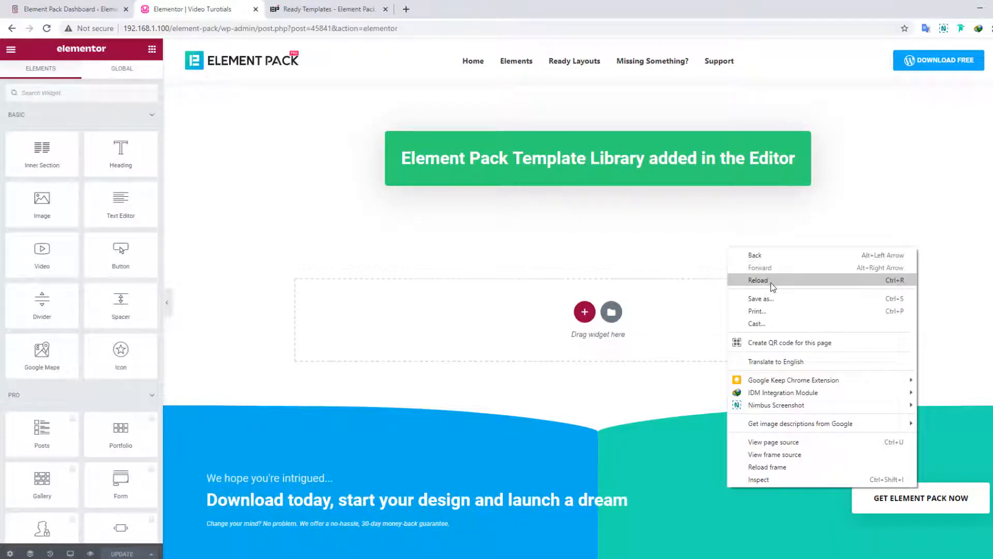
click(757, 281)
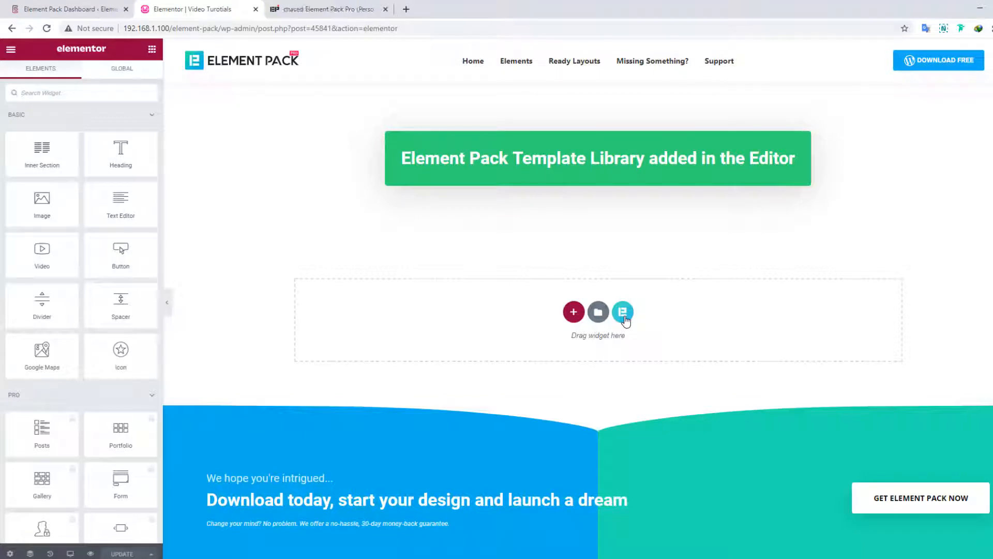
Open the Element Pack template library from the drop area and go to its Headers templates.
click(623, 311)
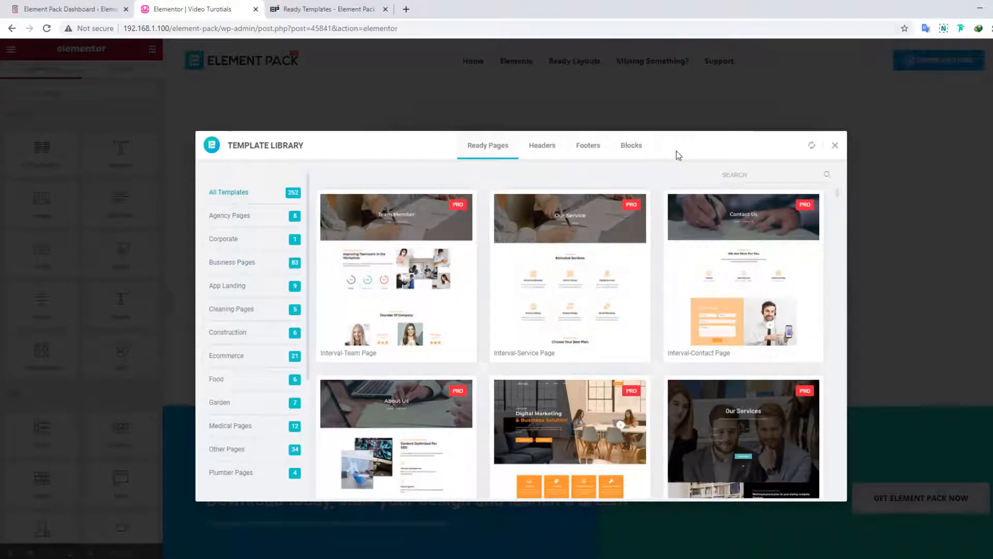
scroll(down, 3)
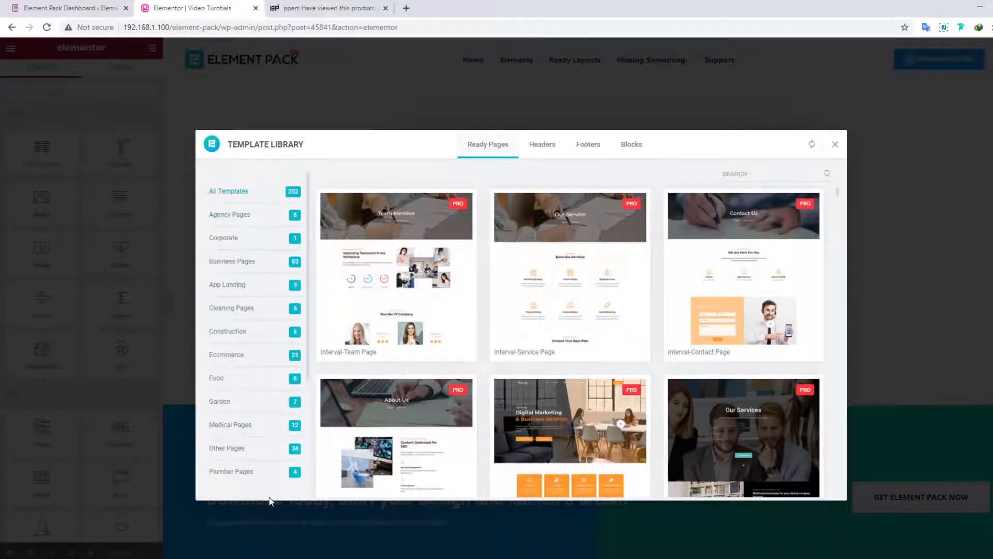
click(542, 144)
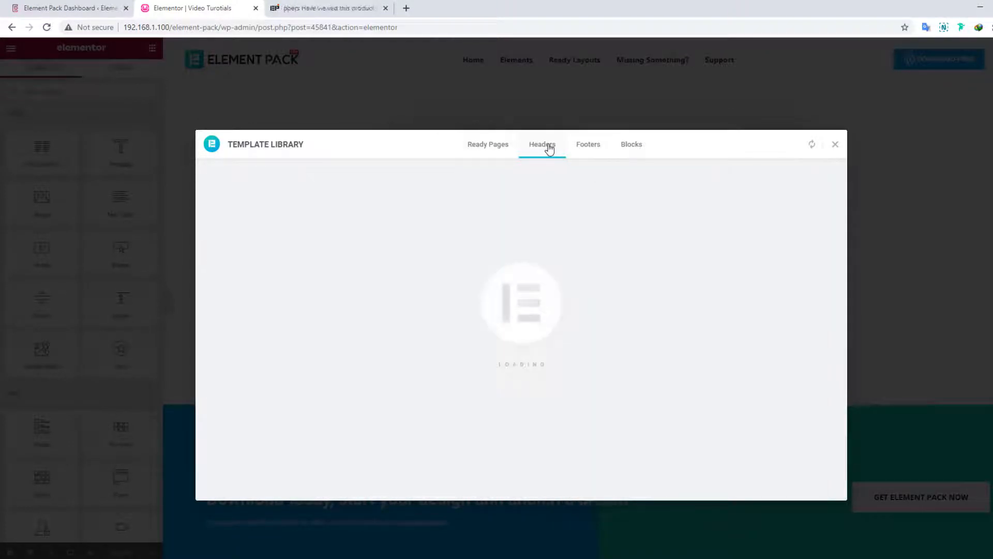
Browse the Headers and Footers templates, then switch to the Blocks templates.
click(541, 144)
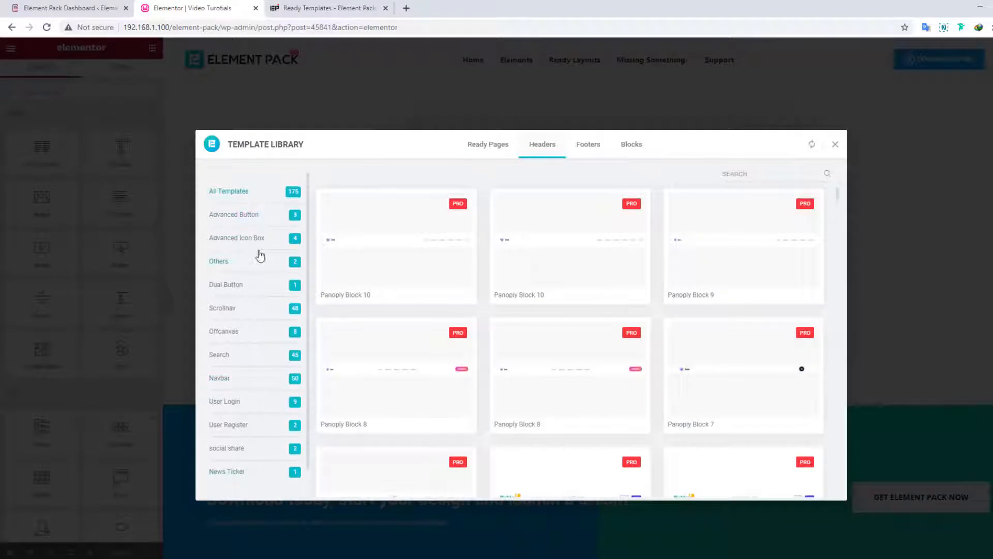
click(587, 144)
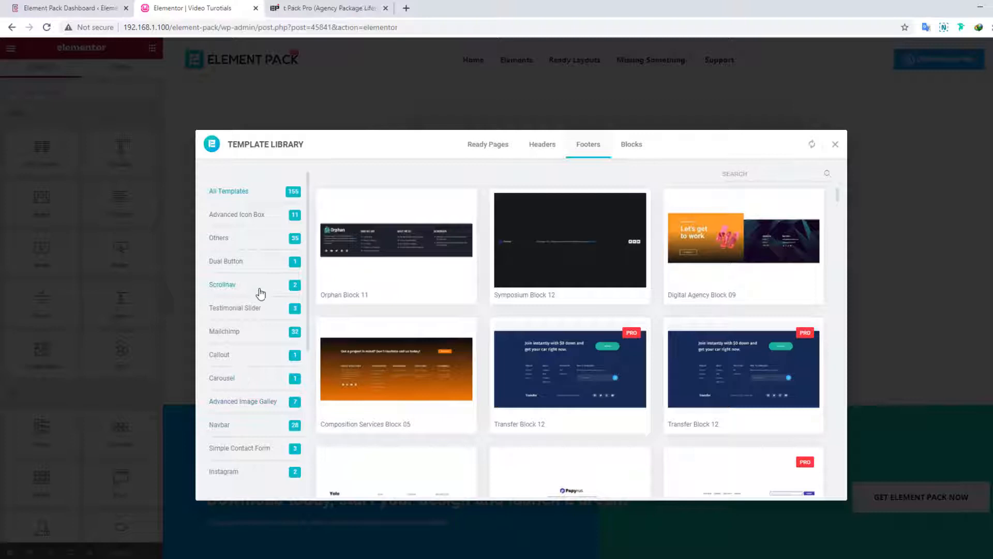
click(631, 145)
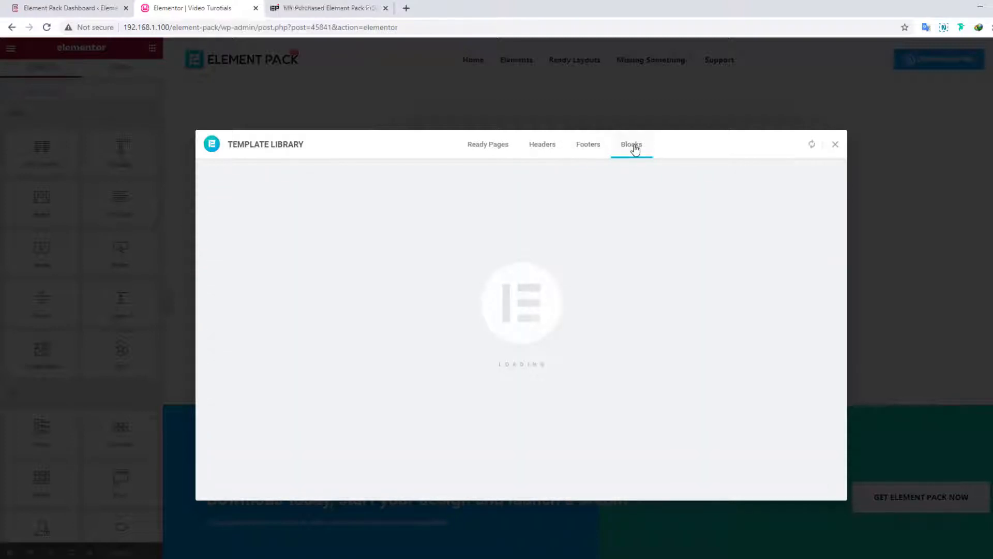
click(631, 143)
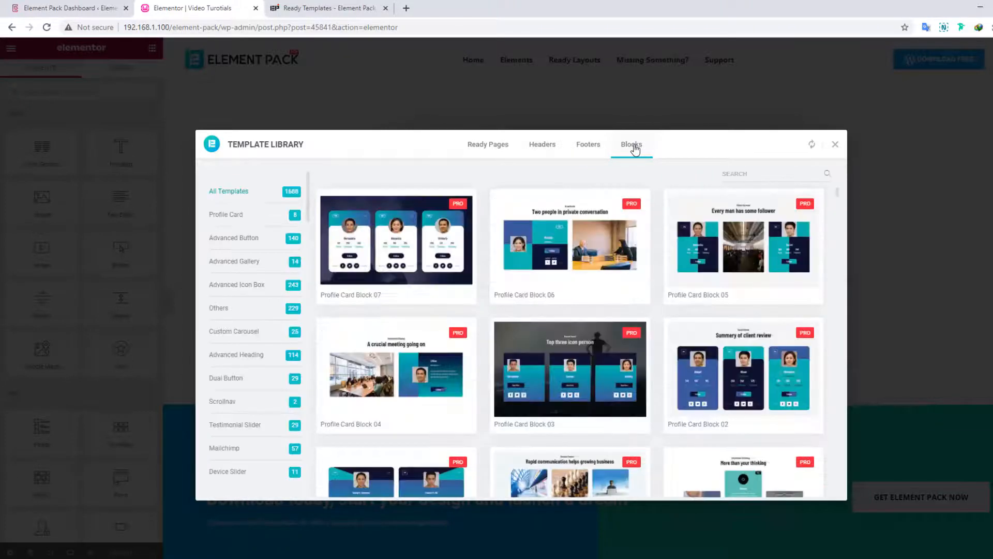
Find Helpless Block 03 among the block thumbnails and insert the Orphans are helpless block.
scroll(down, 3)
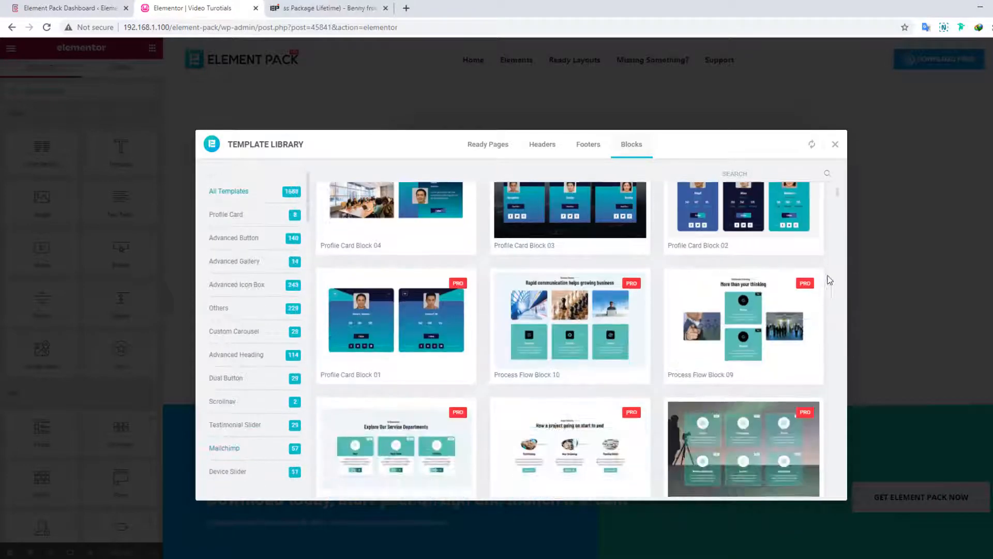
scroll(down, 3)
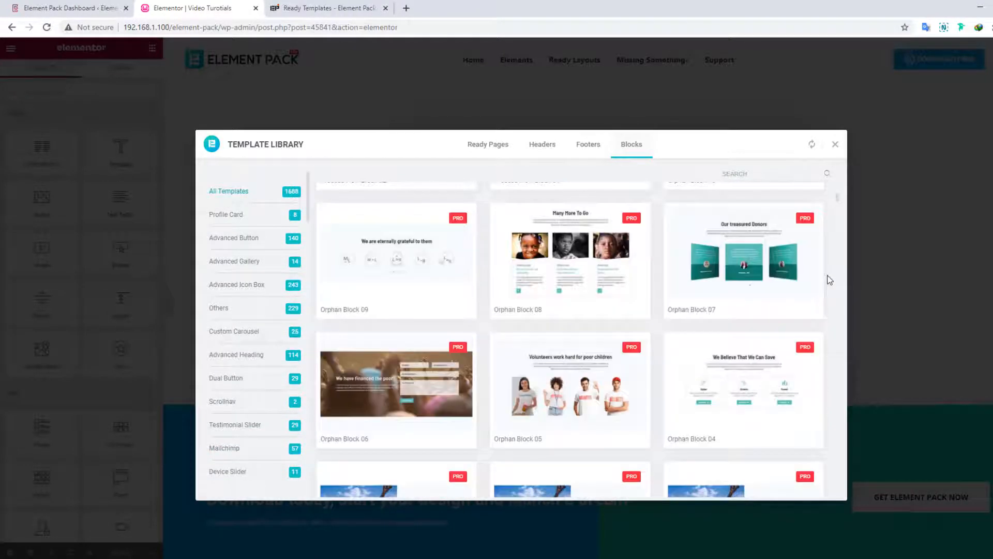
scroll(up, 3)
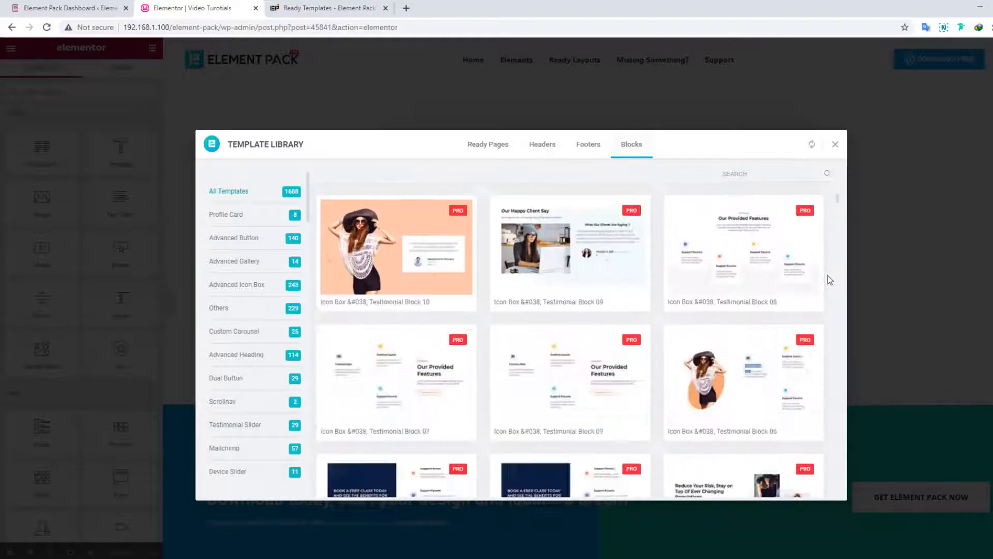
scroll(down, 3)
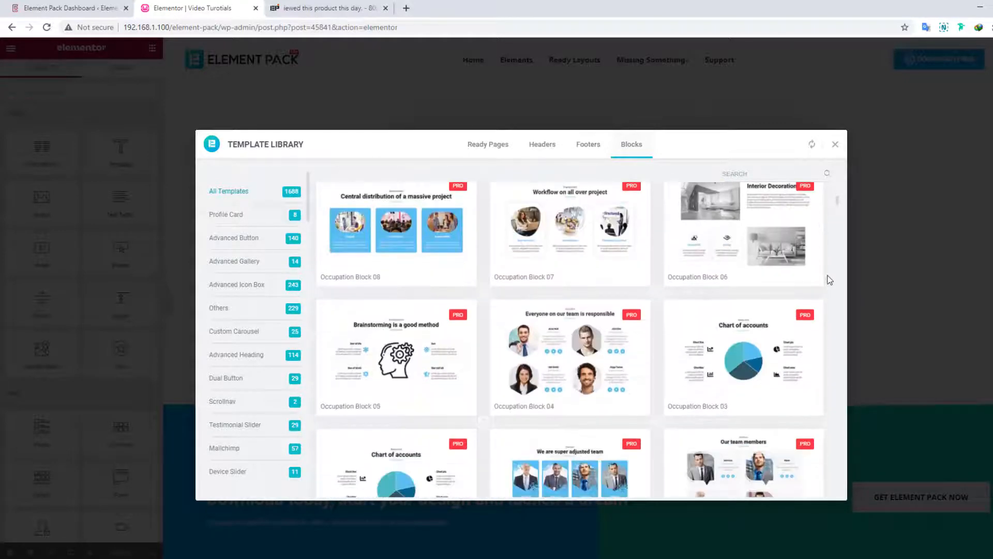
scroll(down, 3)
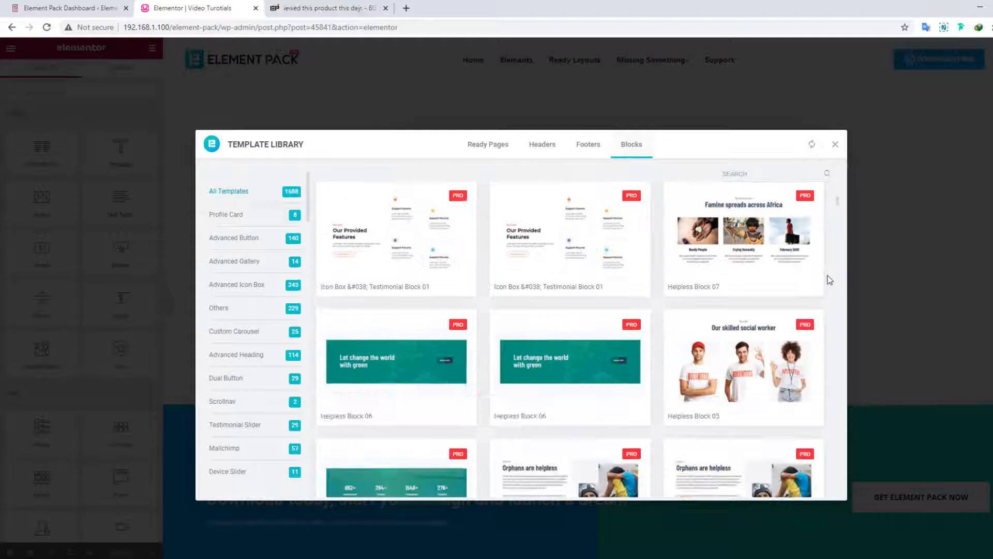
scroll(down, 3)
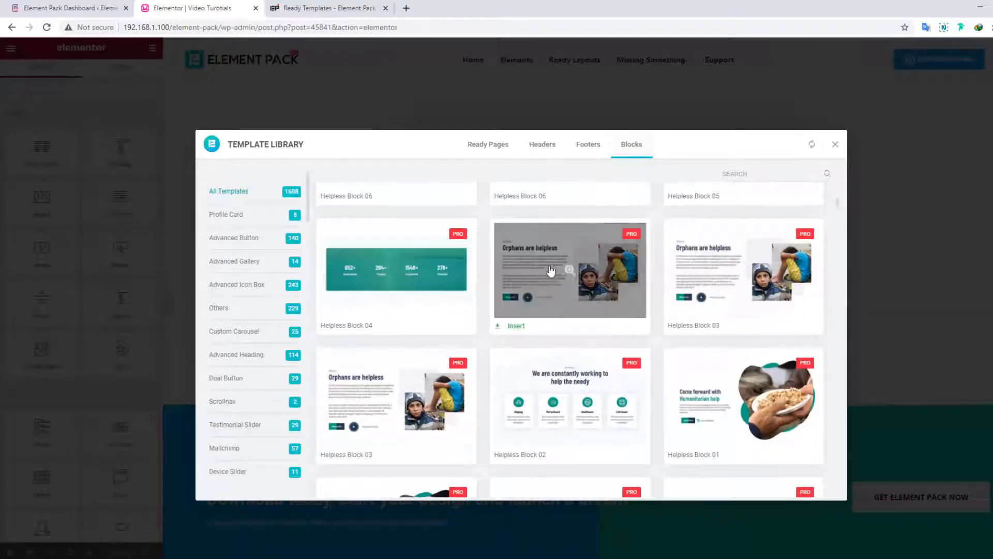
mouse_move(518, 332)
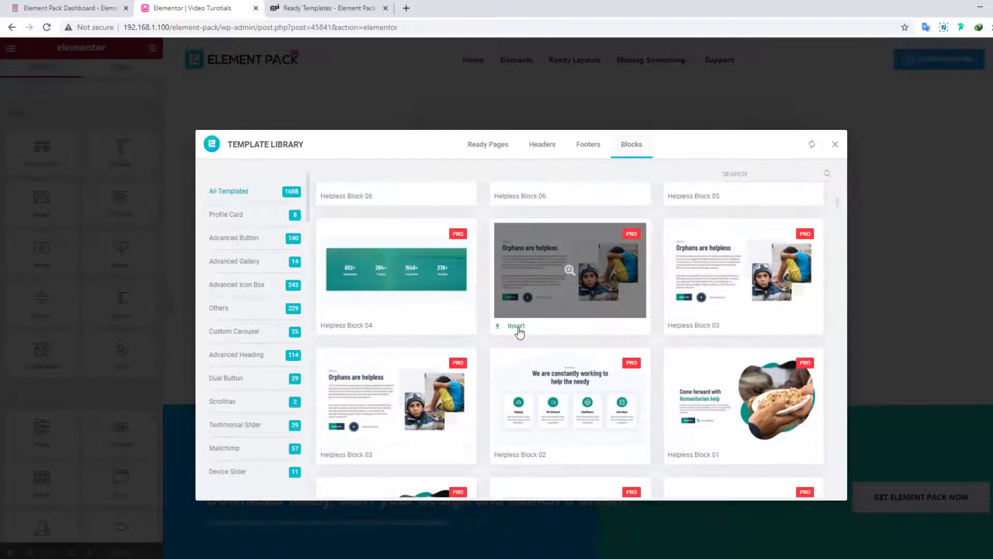
click(515, 325)
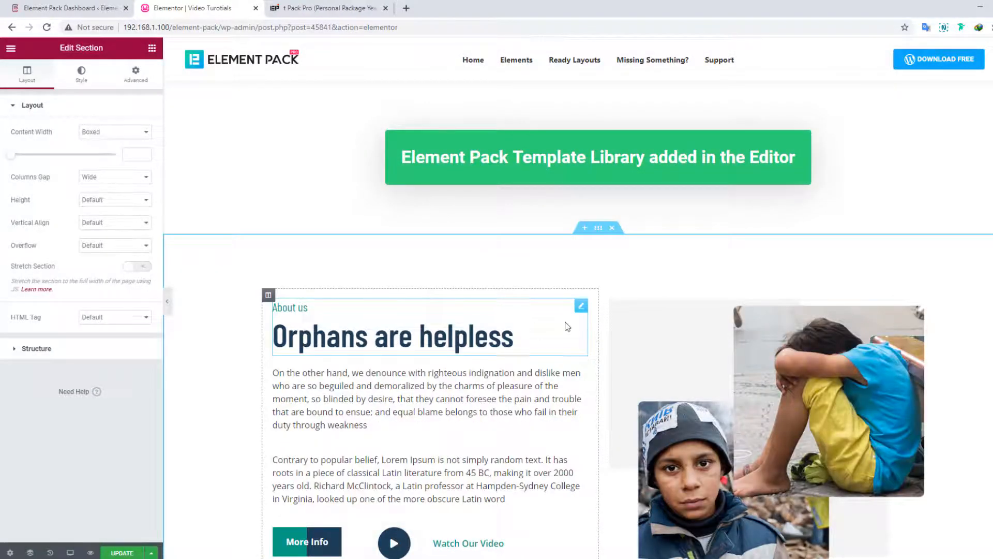
View the inserted Orphans are helpless section on the page.
scroll(down, 3)
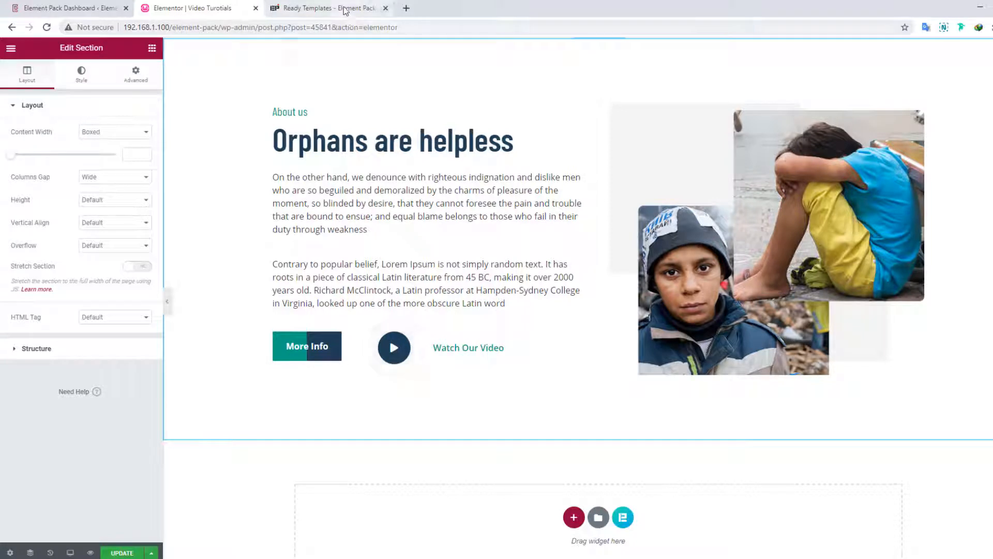
Go to Element Pack's online Ready Templates site and expand its Blocks category.
click(326, 8)
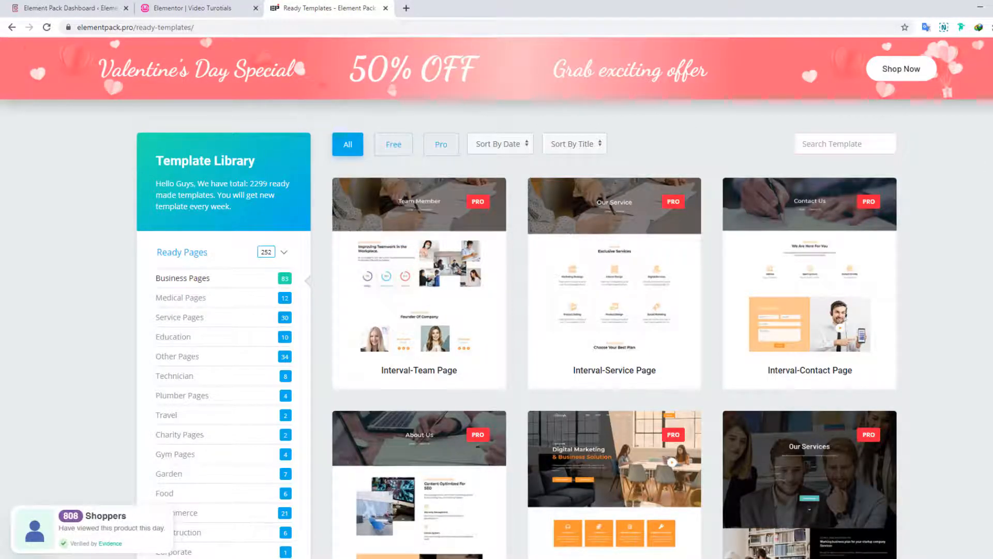
scroll(down, 3)
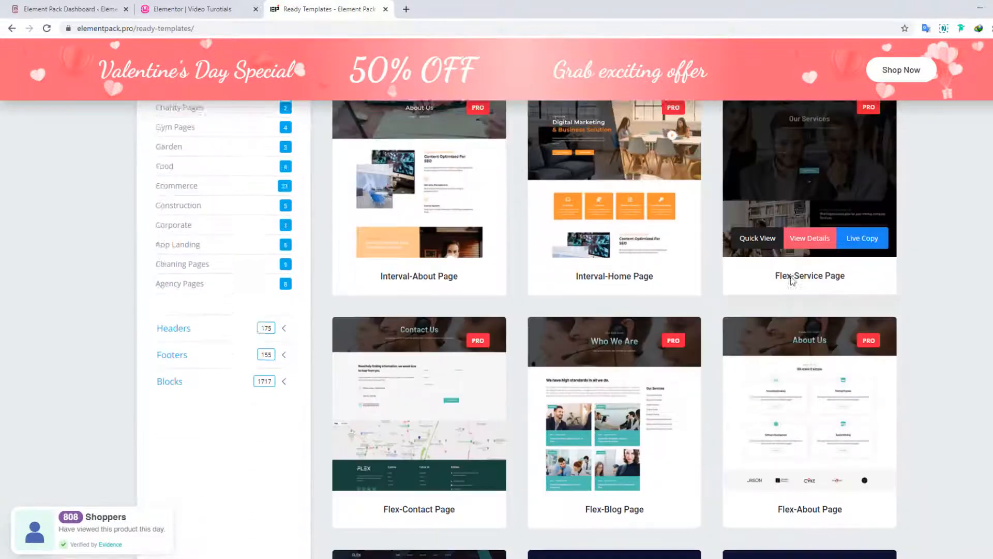
scroll(up, 3)
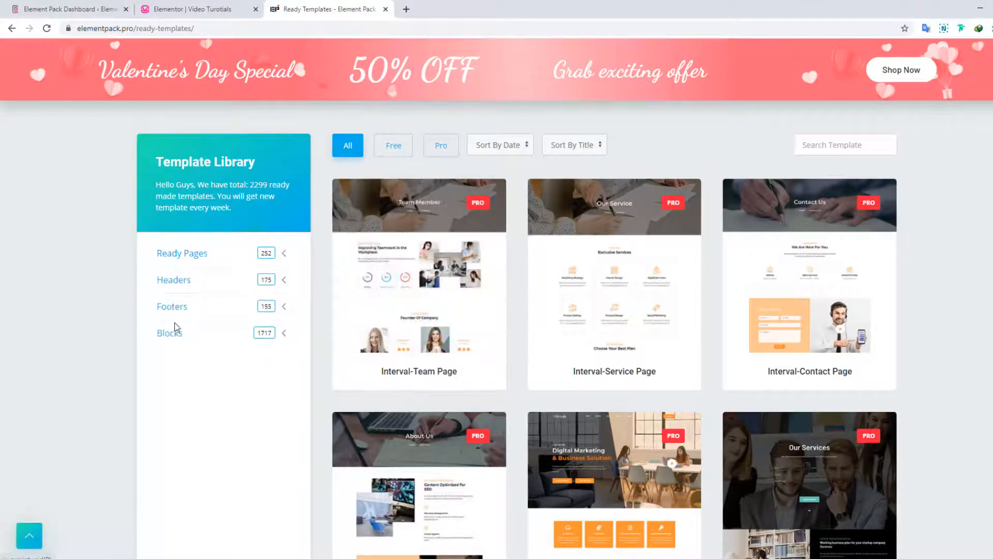
click(169, 332)
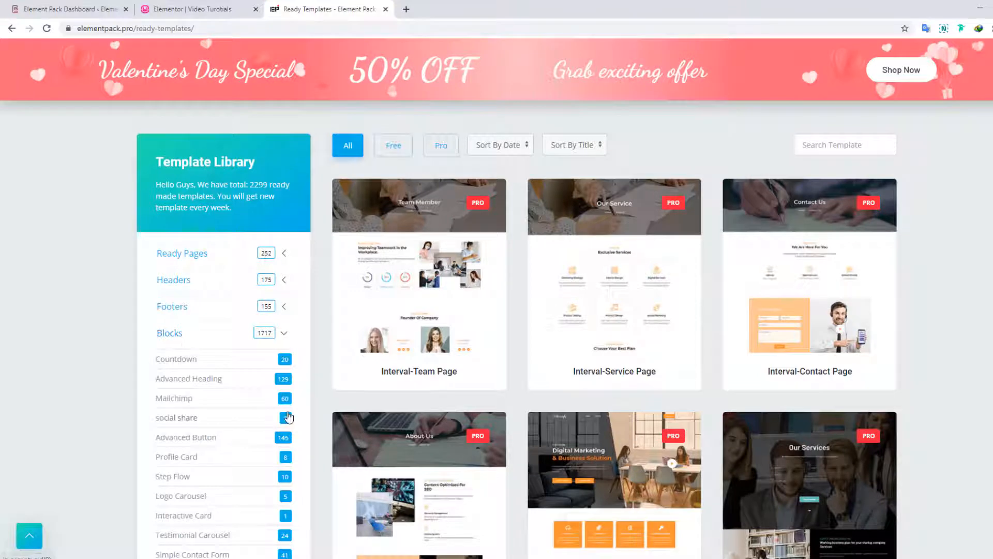
scroll(down, 3)
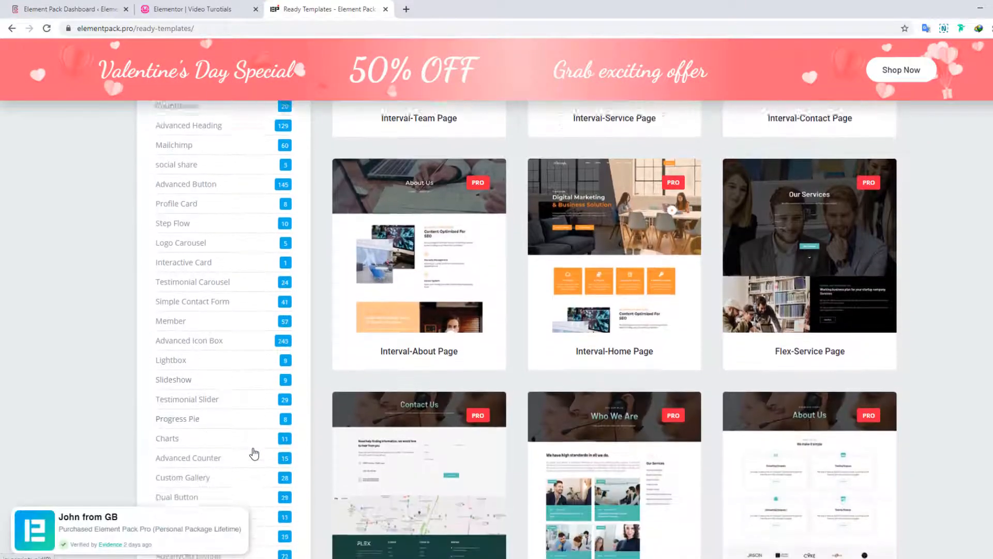
scroll(up, 3)
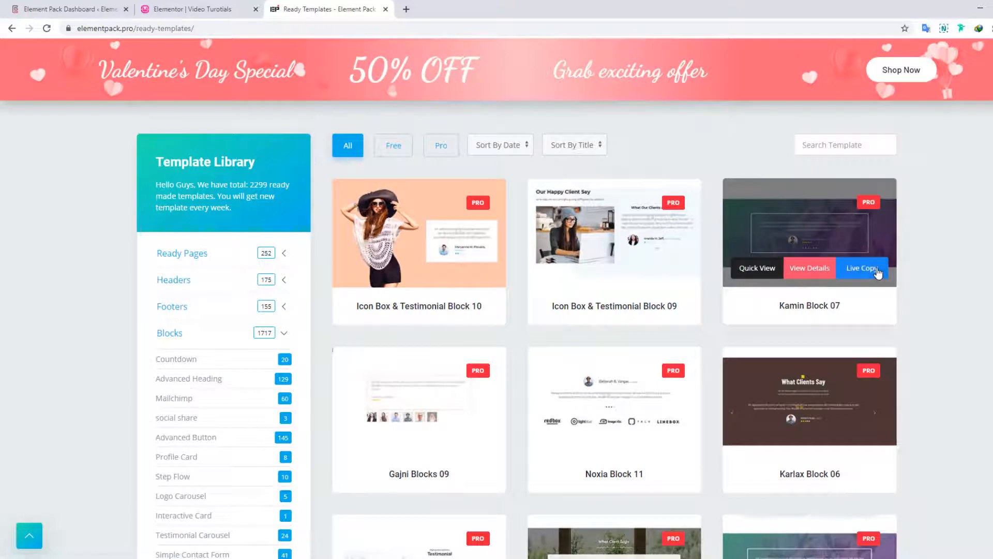
Open the Live Copy demo of Kamin Block 07 and copy a block from the demo page.
click(860, 268)
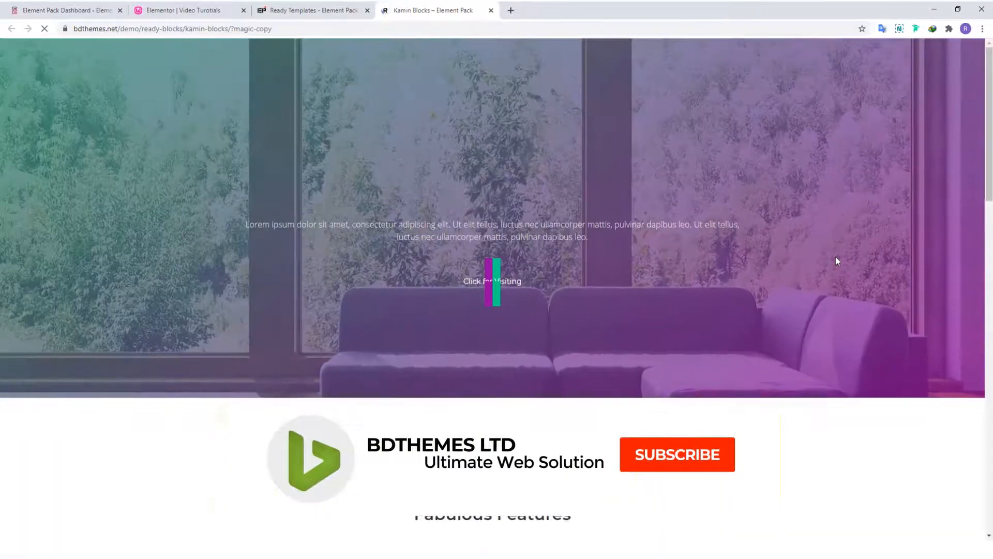
click(677, 454)
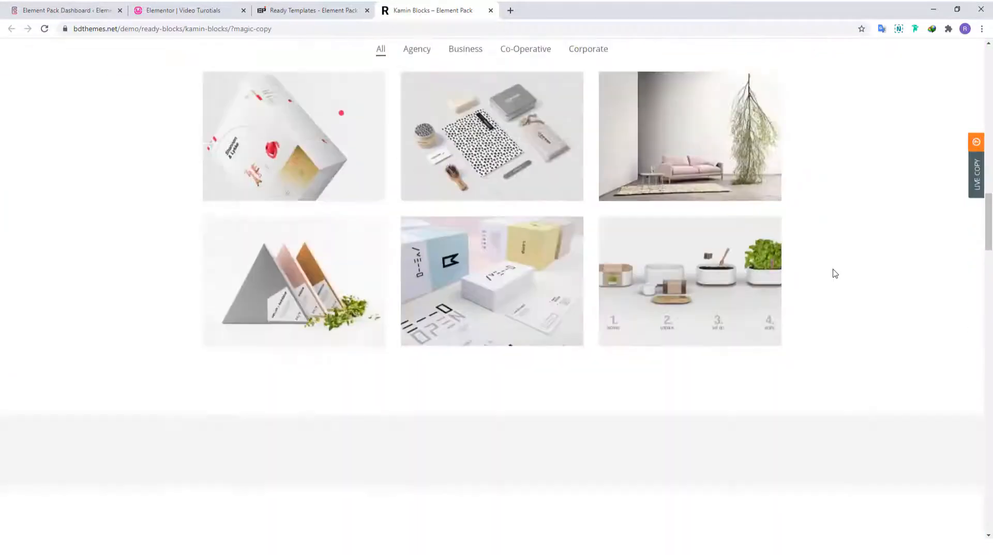
scroll(down, 3)
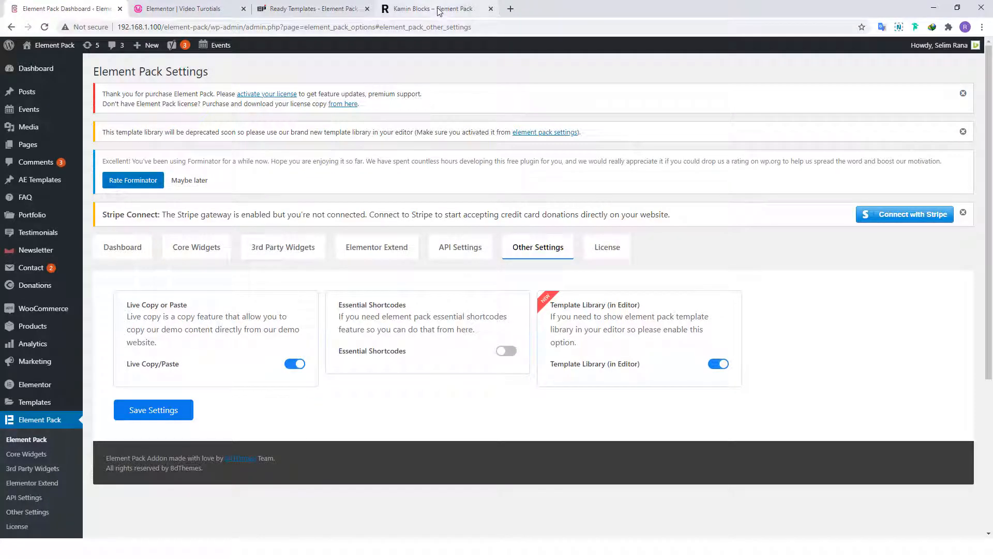
Return to the page in the Elementor editor.
click(435, 8)
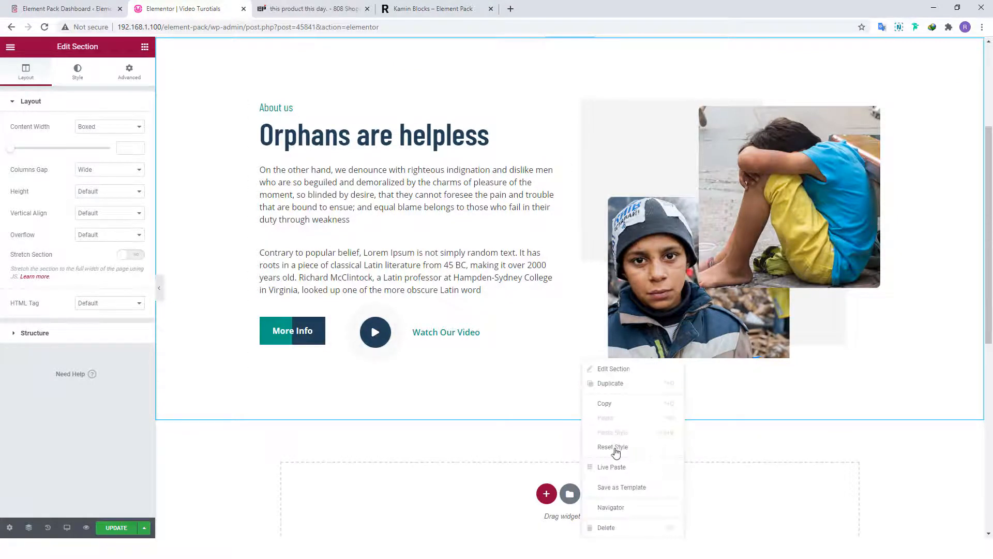
Live Paste the testimonial slider block below the Orphans are helpless section, then return to Element Pack settings.
click(612, 467)
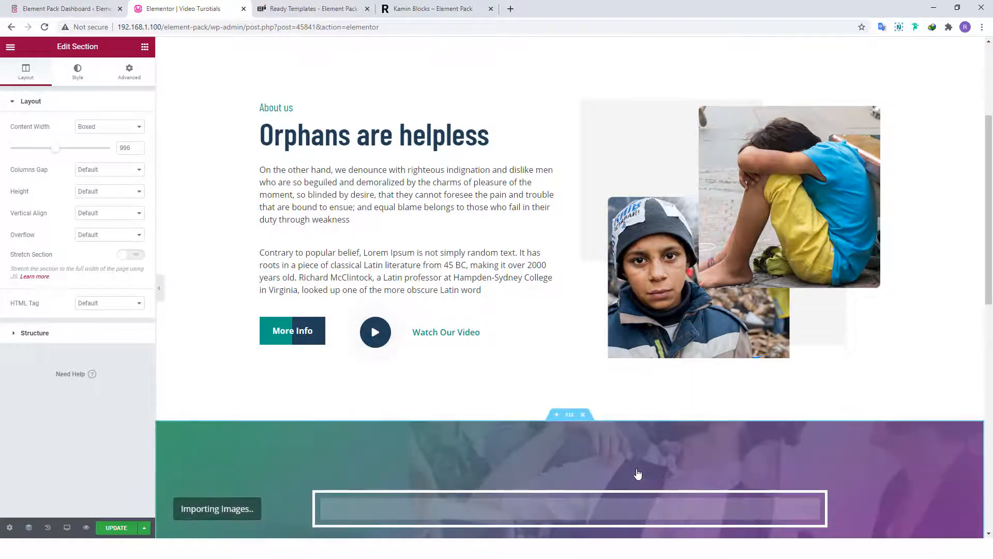
scroll(down, 3)
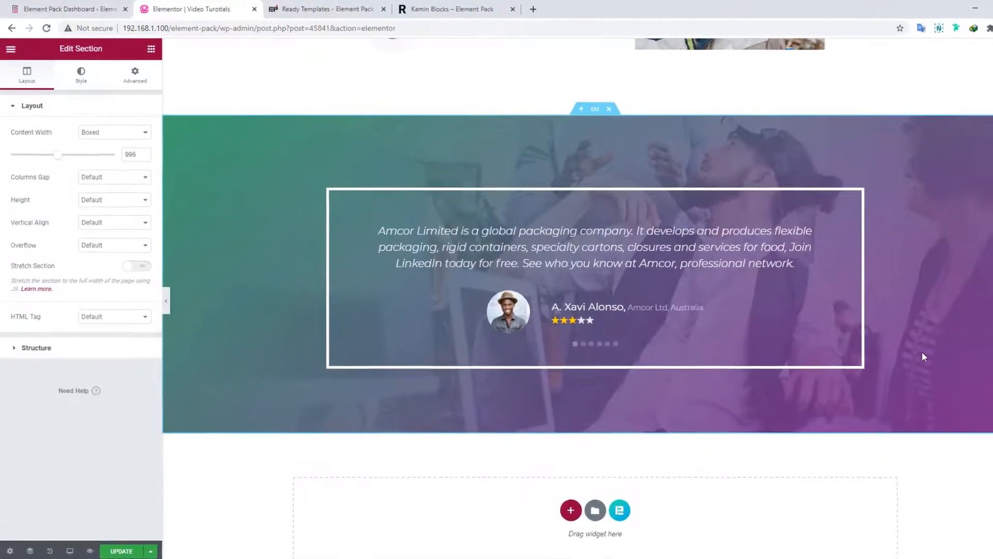
scroll(up, 3)
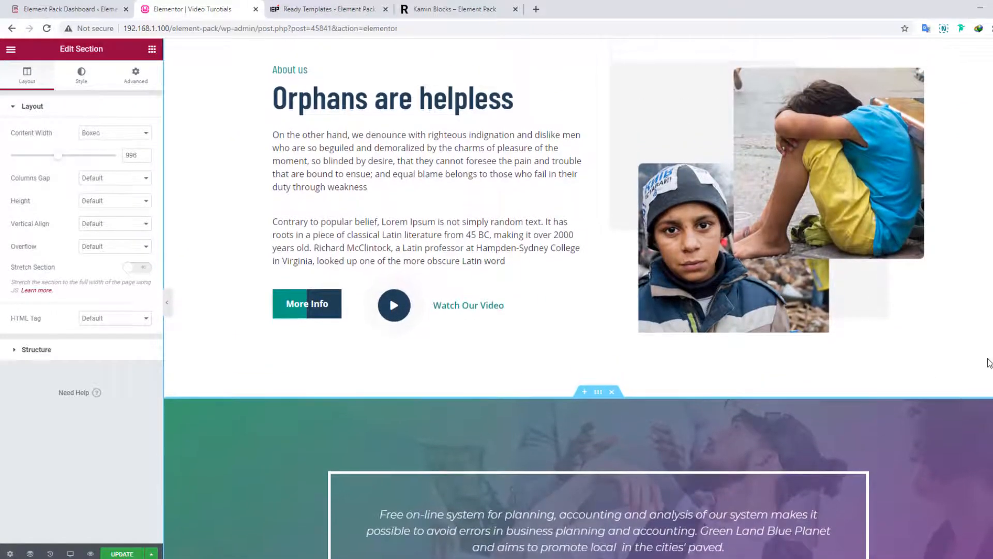
scroll(up, 3)
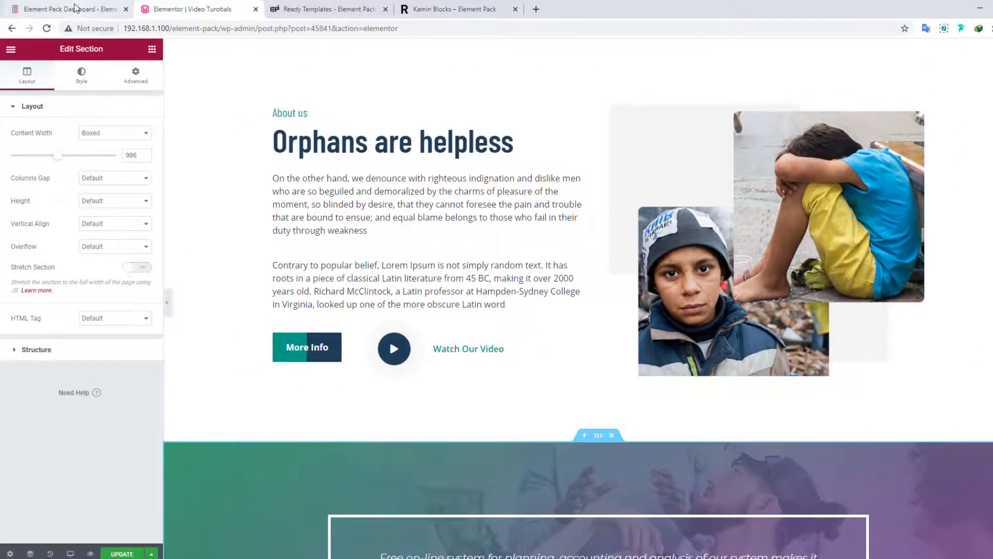
click(69, 9)
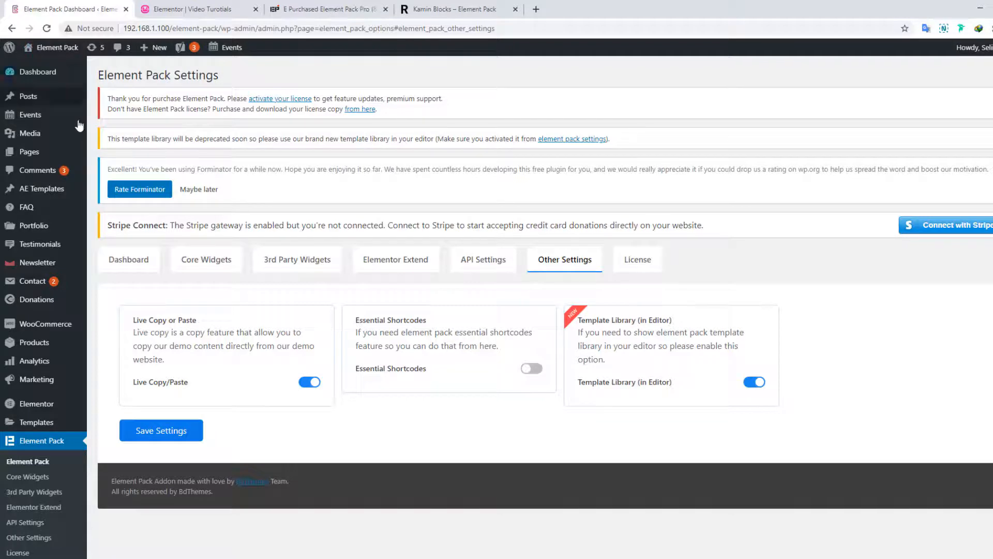
Open Element Pack's in-dashboard Template Library from the admin sidebar.
scroll(down, 3)
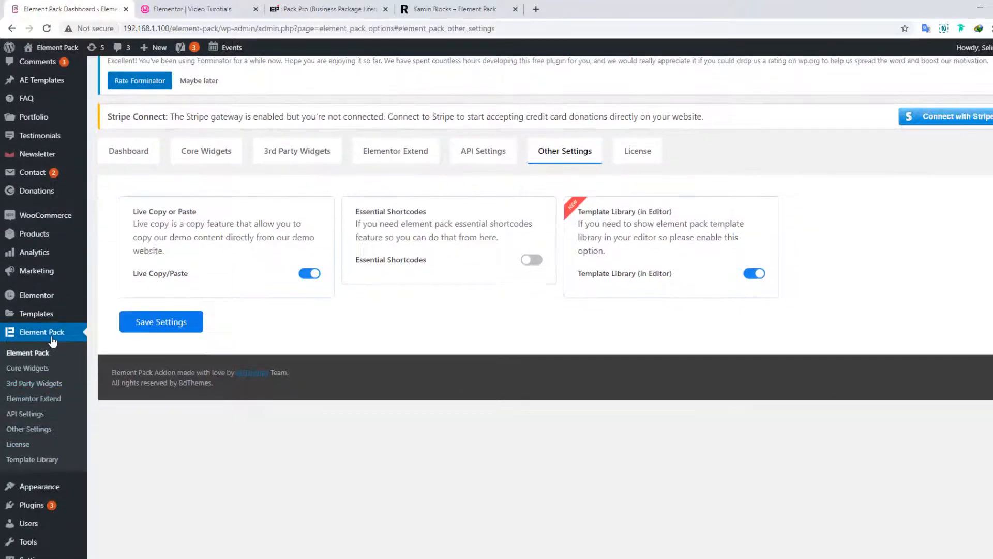
mouse_move(32, 459)
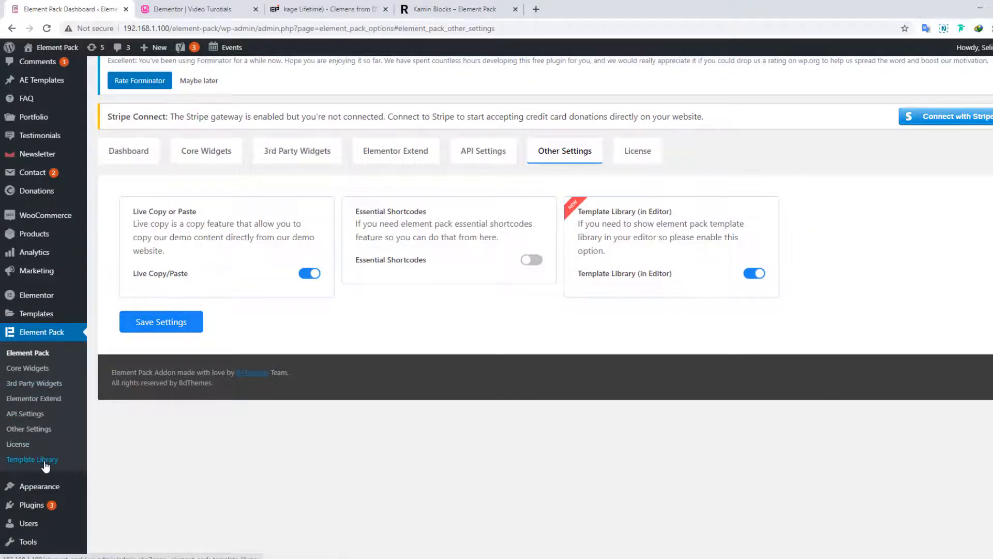
click(32, 458)
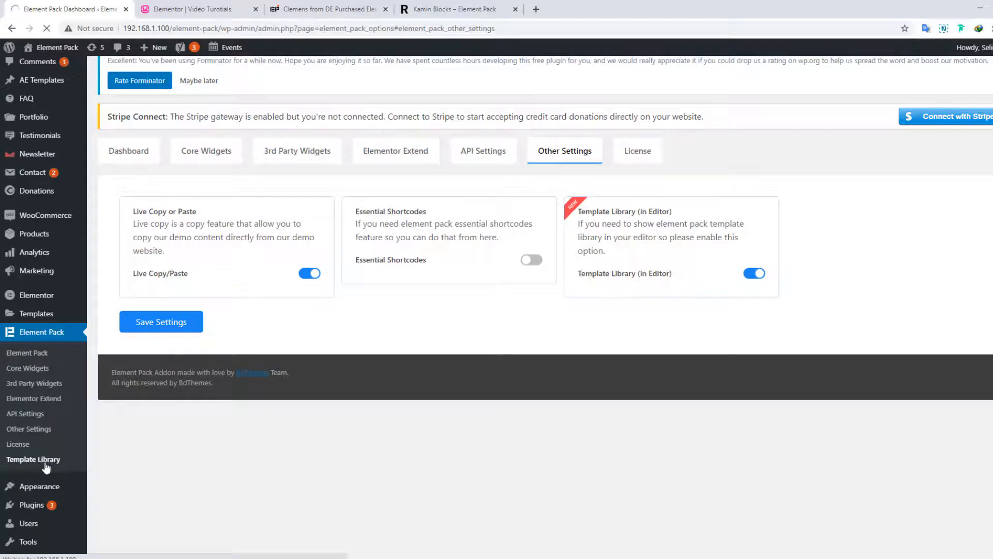
click(33, 458)
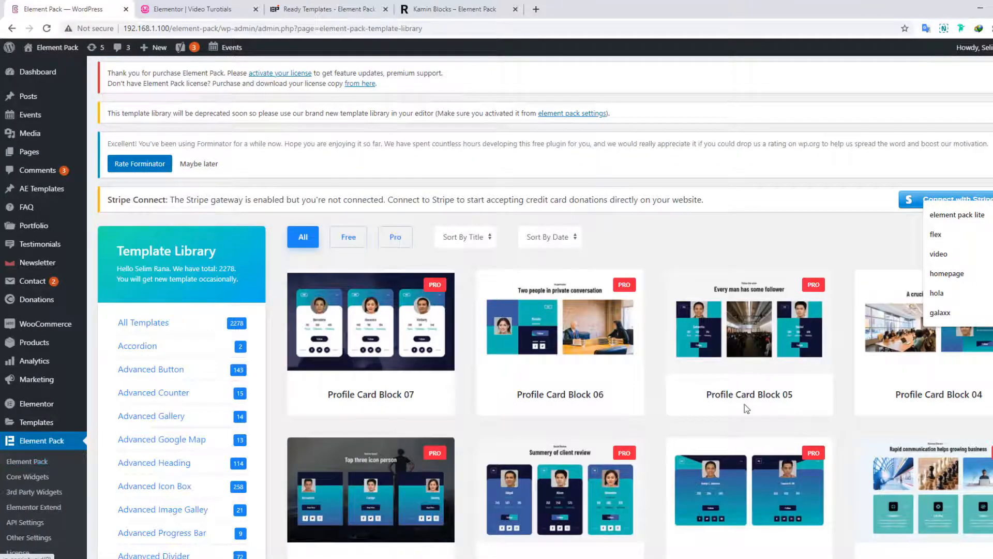